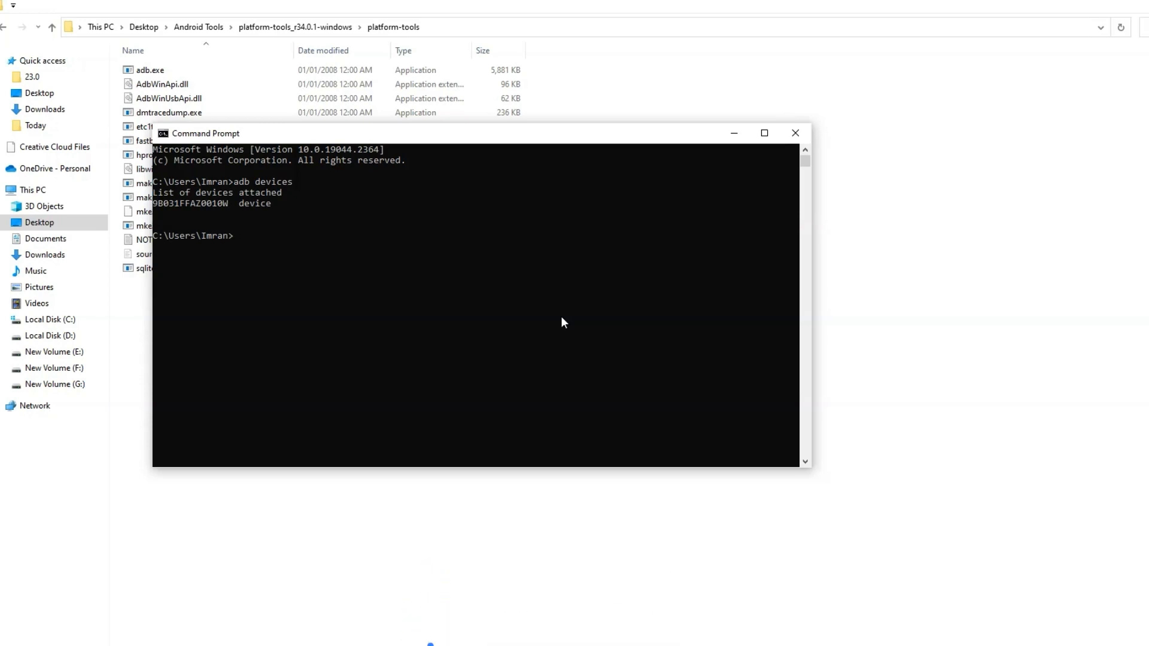
{"action": "type", "text": "adb shell"}
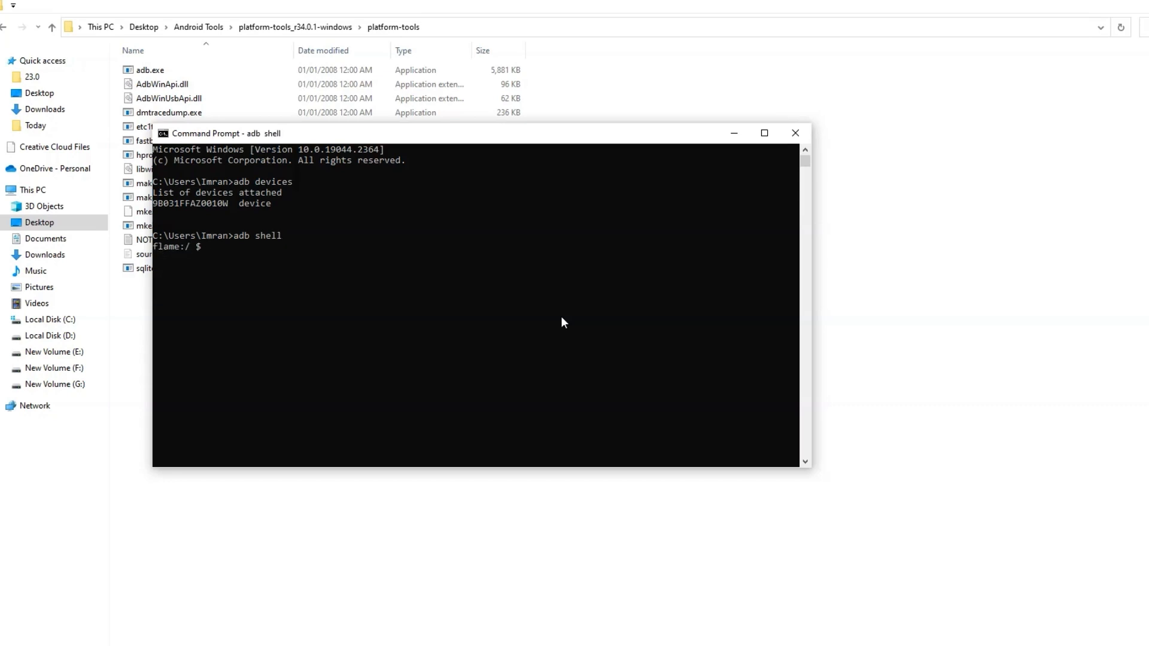
{"action": "type", "text": "su"}
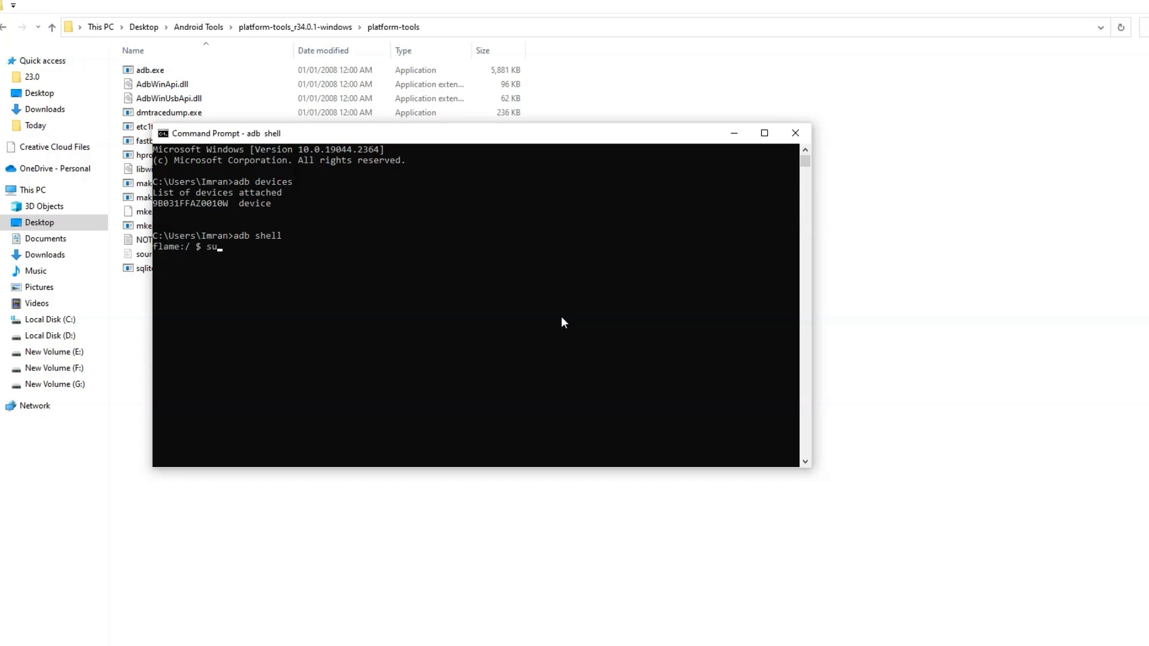